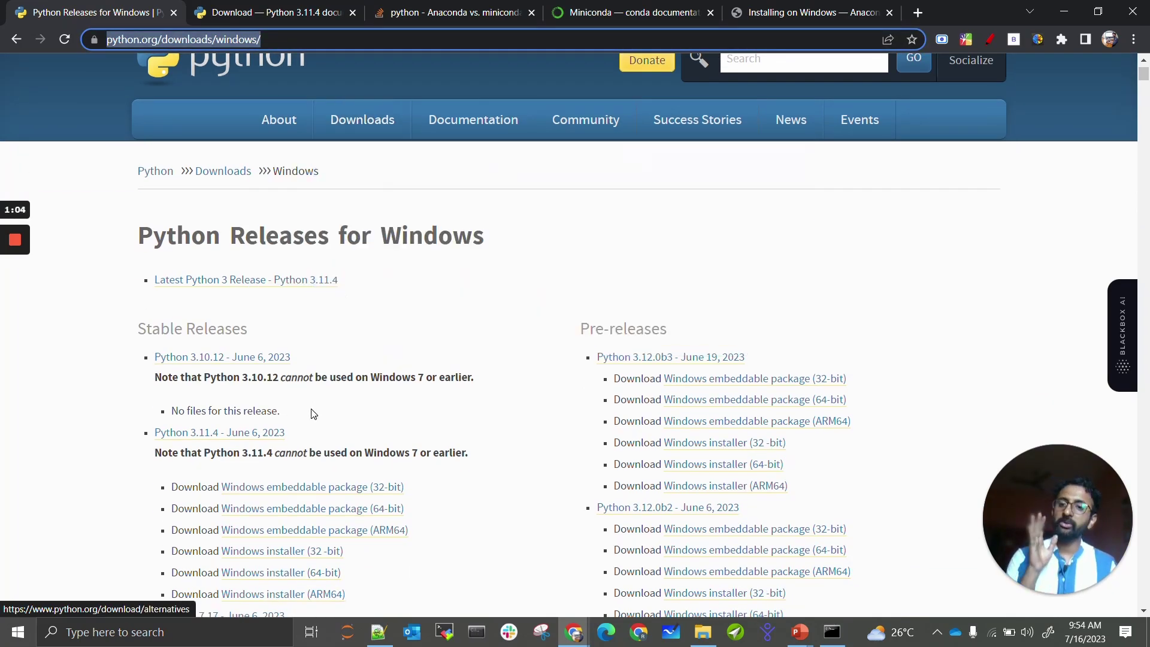
- Scroll down the Python Releases for Windows page to the 3.11.4 installer downloads
scroll("down", 3)
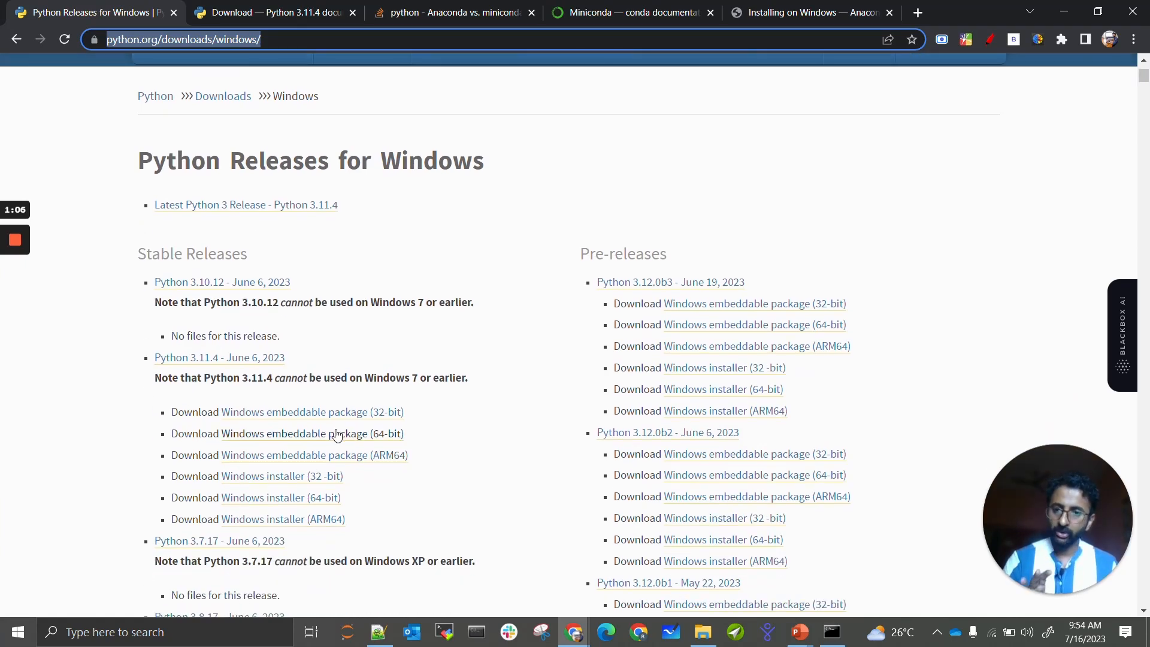
mouse_move(306, 489)
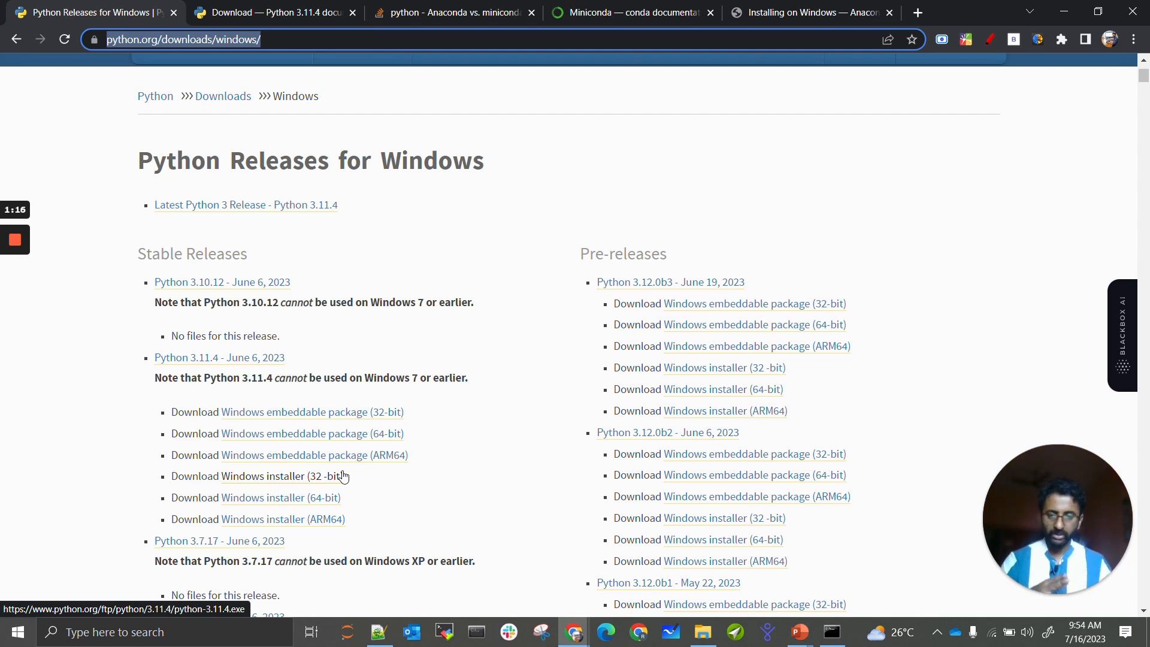
mouse_move(278, 503)
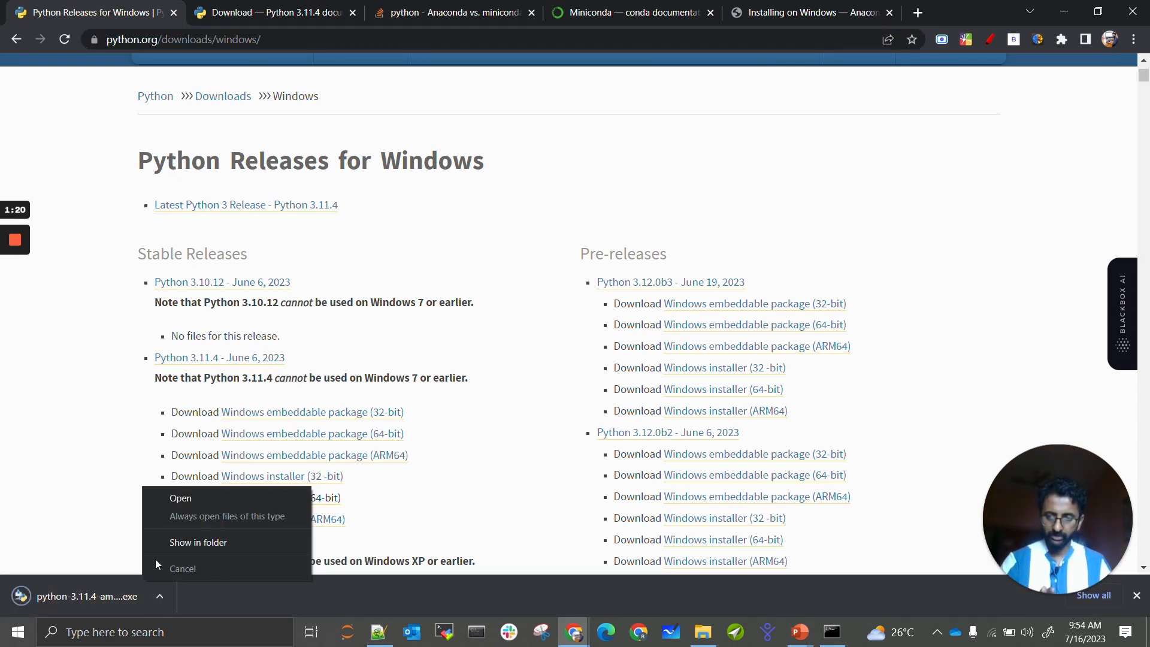
mouse_move(196, 578)
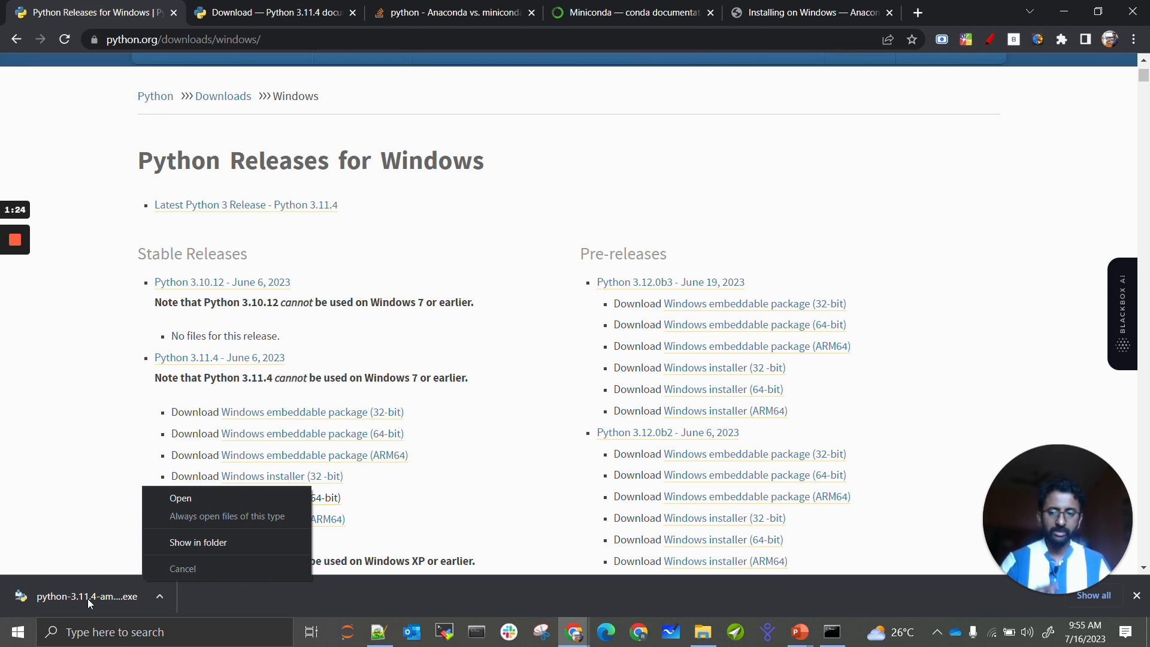
- Launch the Python 3.11.4 installer, enable 'Add python.exe to PATH' and run Install Now
left_click(180, 497)
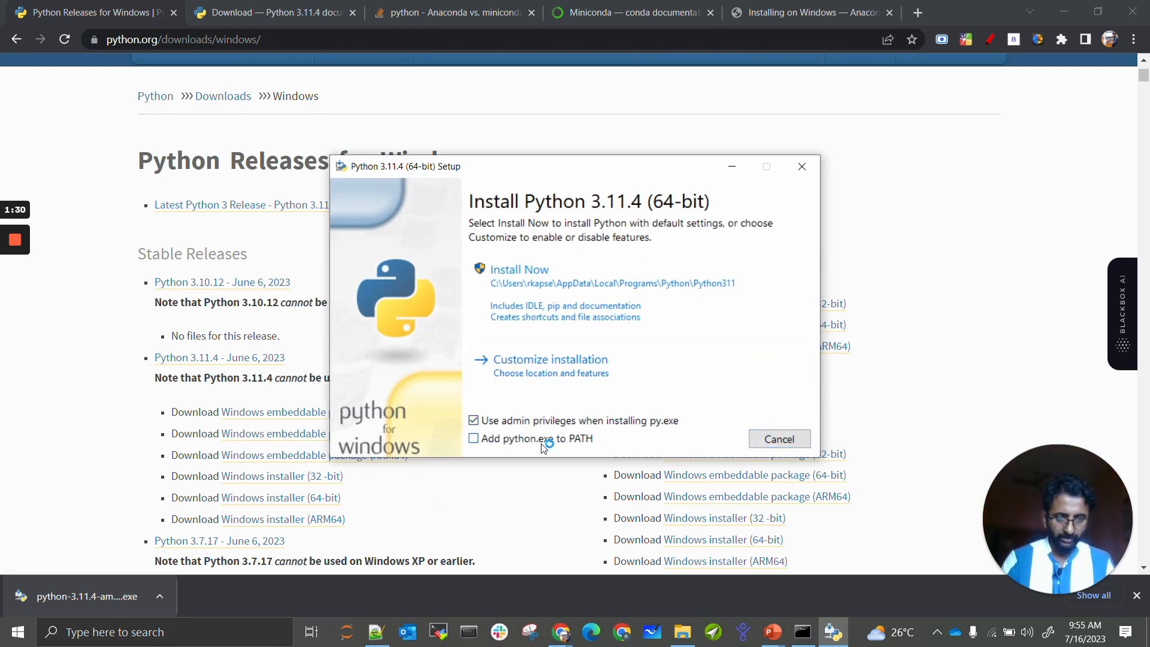
left_click(473, 438)
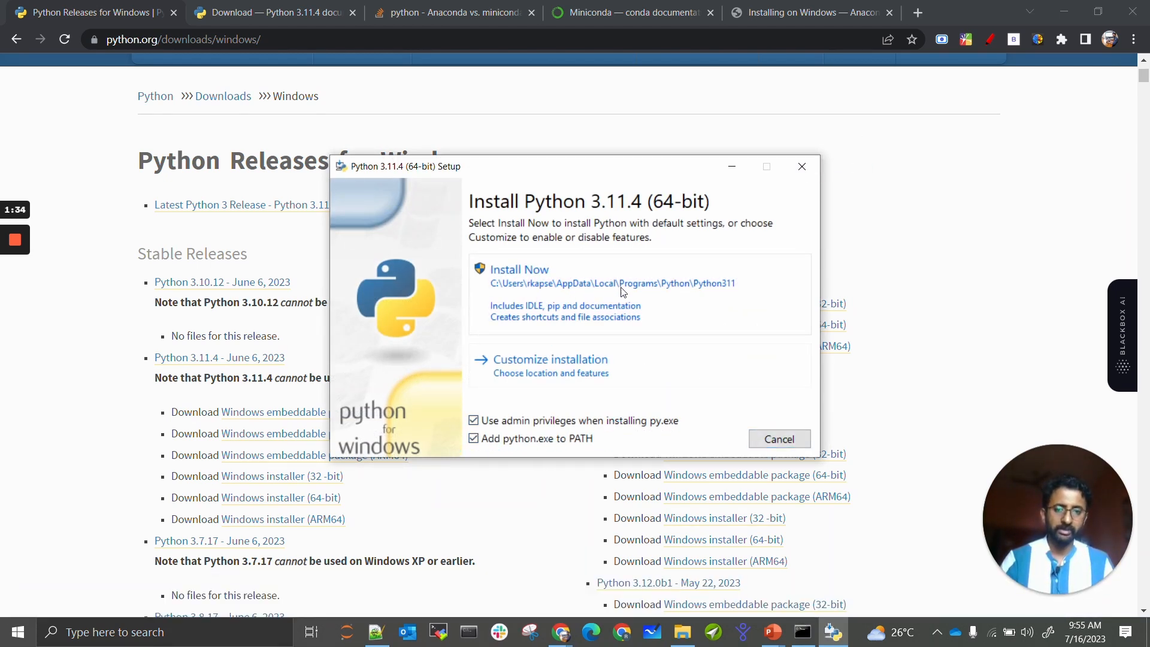
left_click(779, 439)
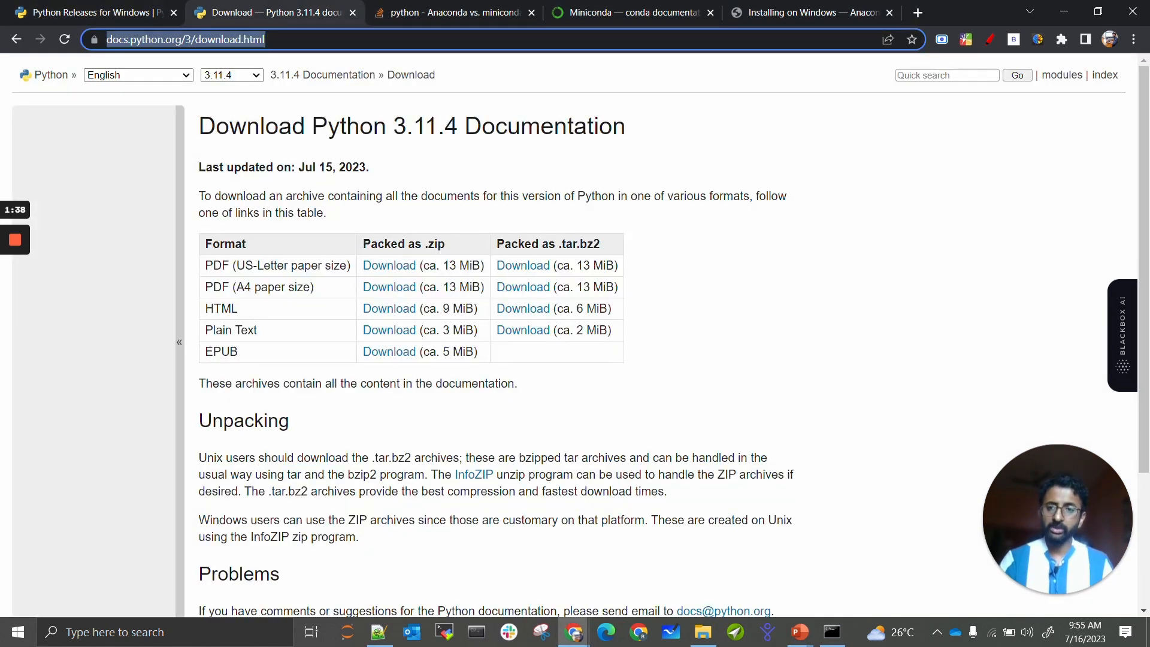
- Return to the Python Releases for Windows page and browse older releases like 3.11.3 and 3.10.10
scroll("down", 3)
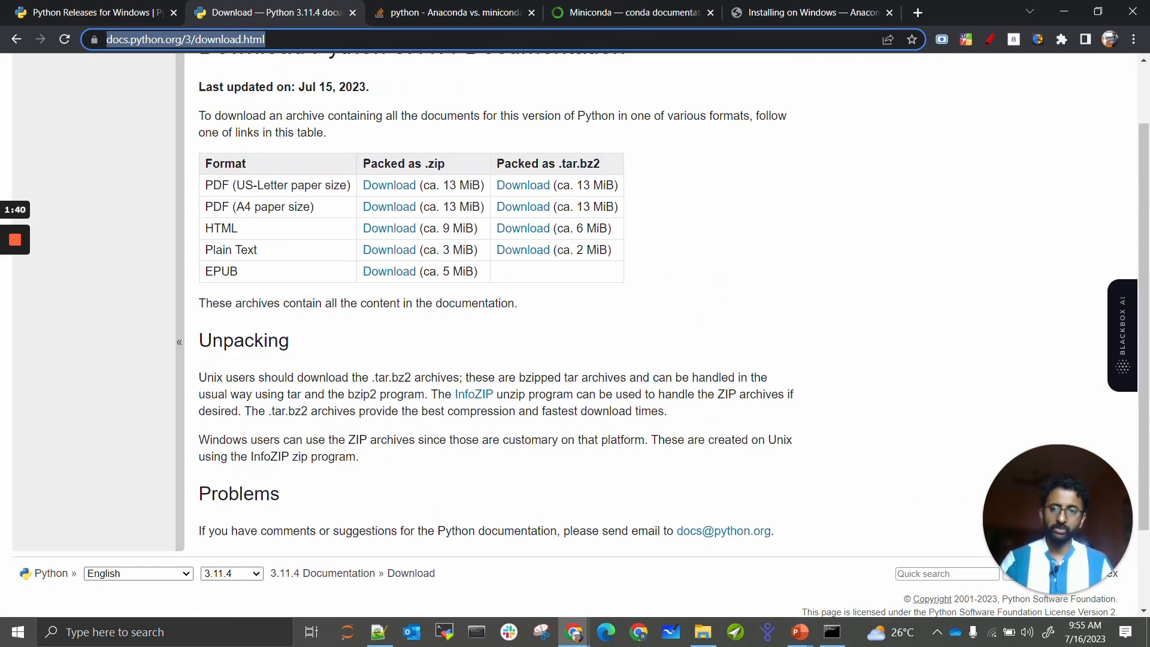
left_click(96, 12)
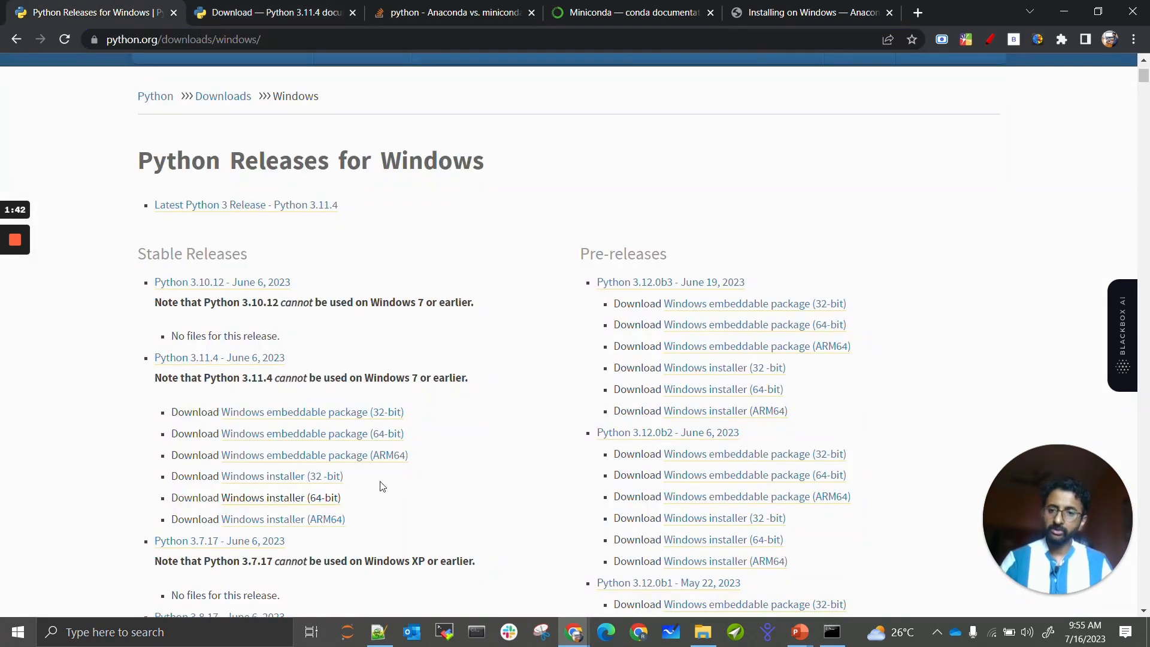
scroll("down", 3)
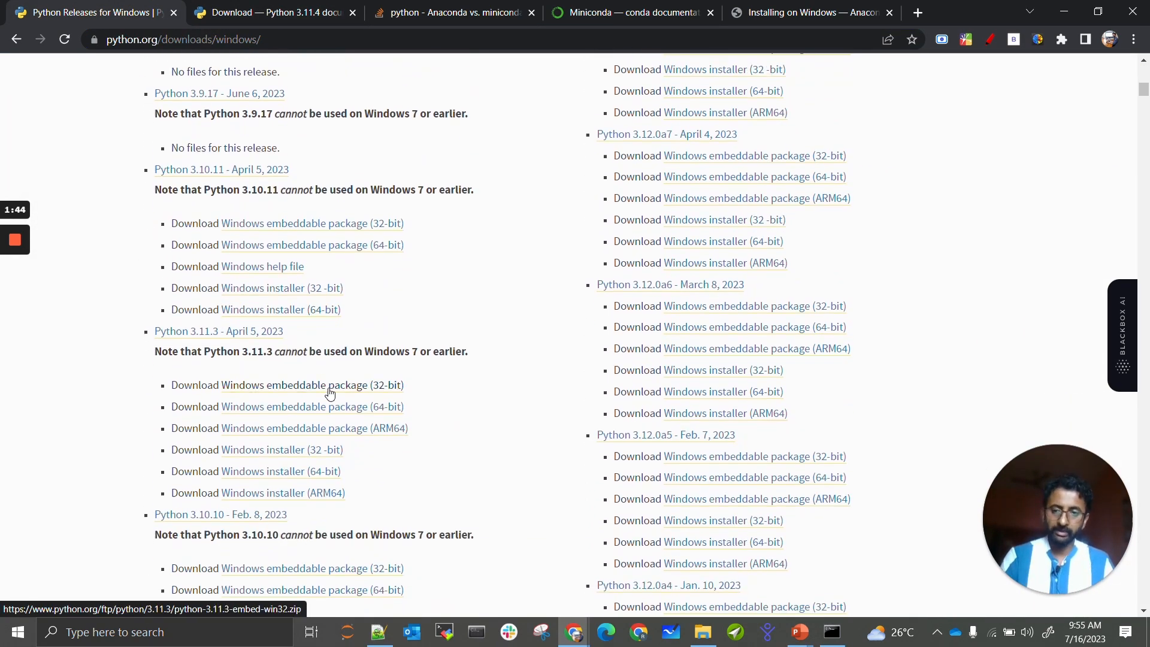
scroll("down", 3)
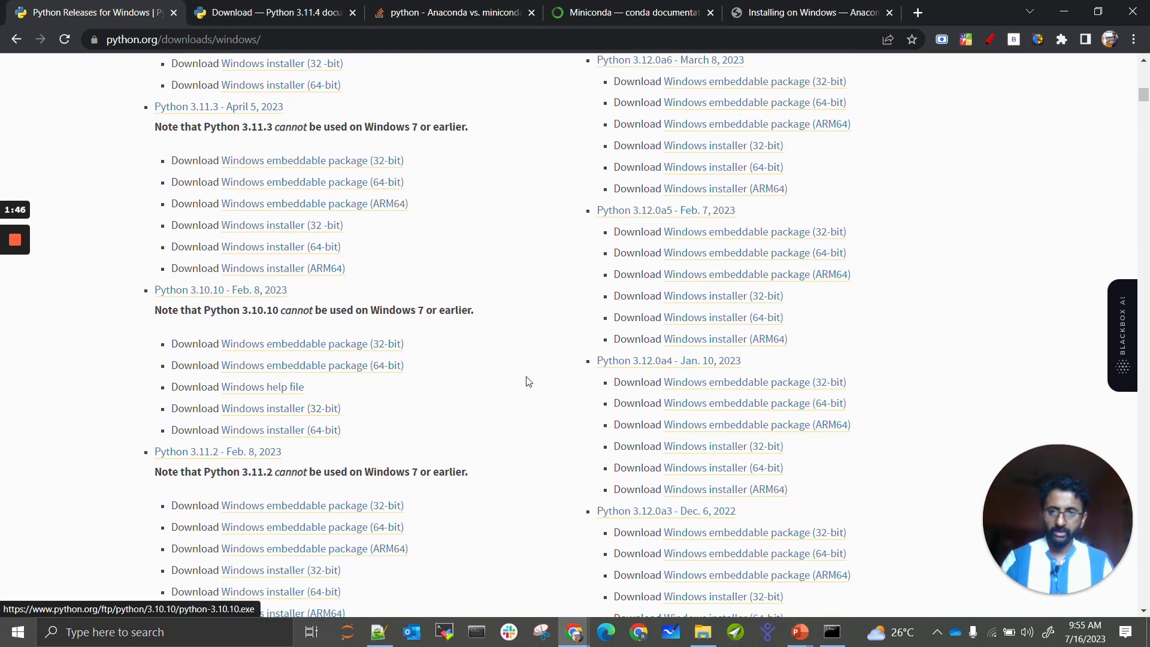
mouse_move(430, 333)
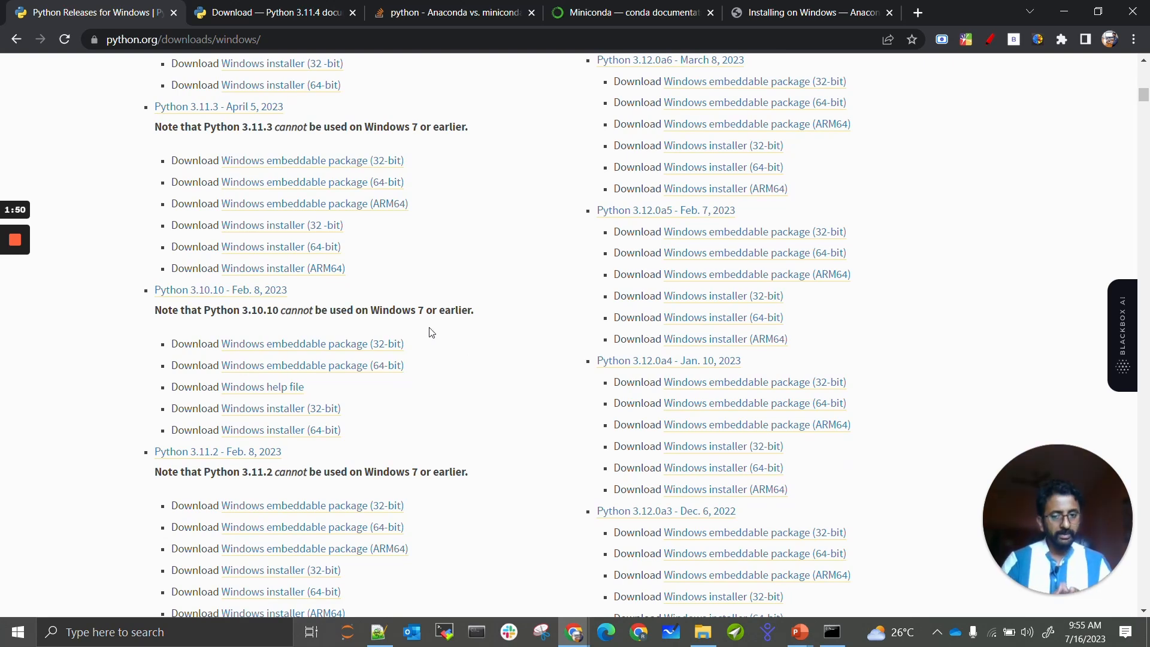
mouse_move(458, 278)
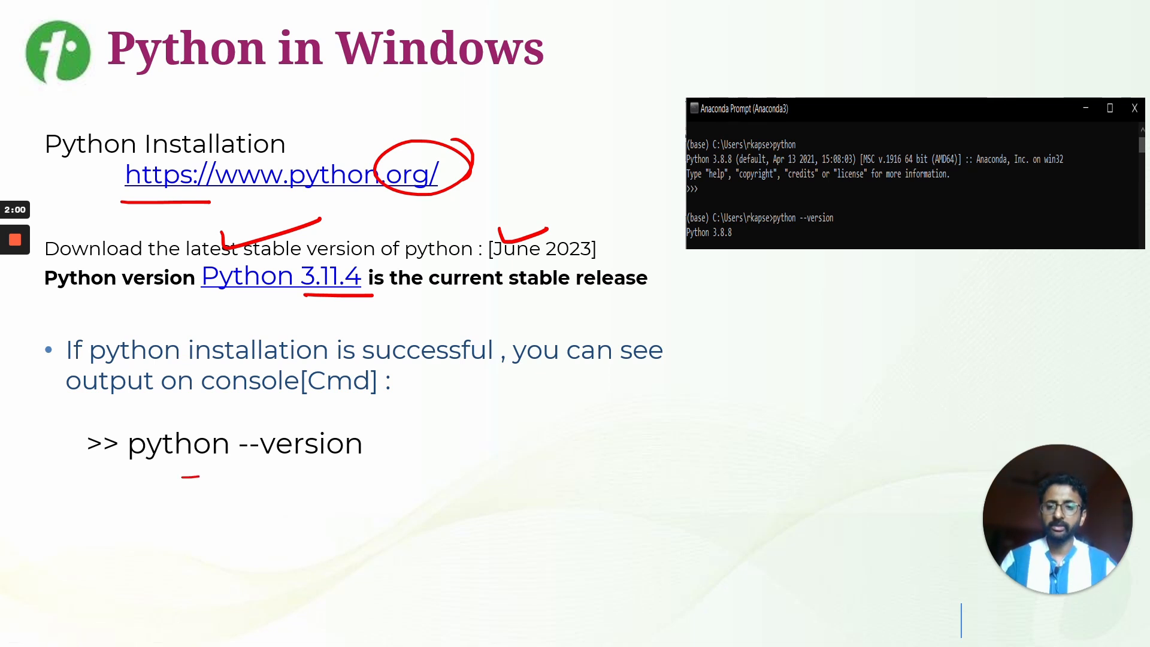
- Underline the python --version command on the slide and switch to Command Prompt
left_click_drag(184, 466, 311, 466)
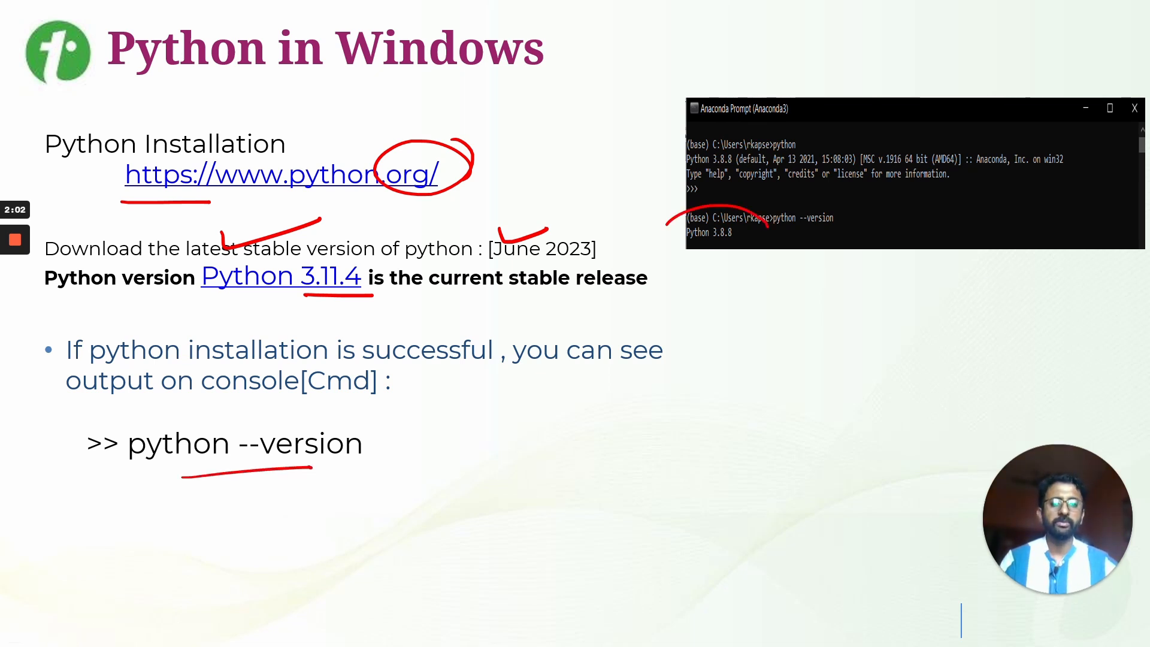
key("alt+tab")
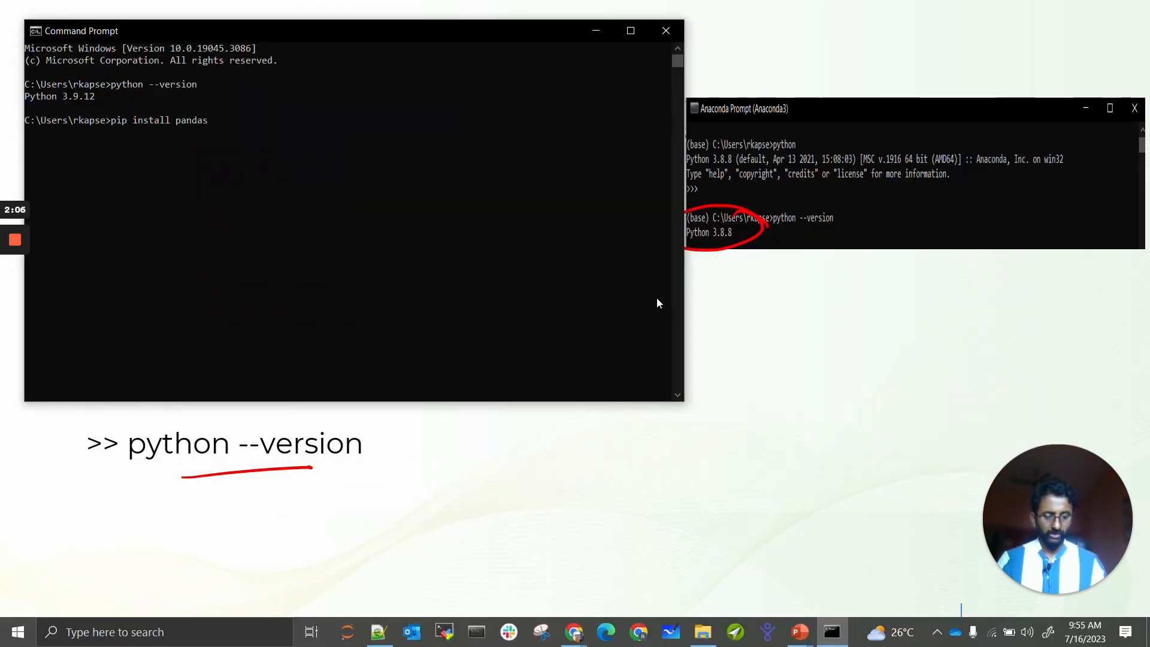
- Run python --version, enter 'pip install math', then close the Command Prompt window
type("python --version")
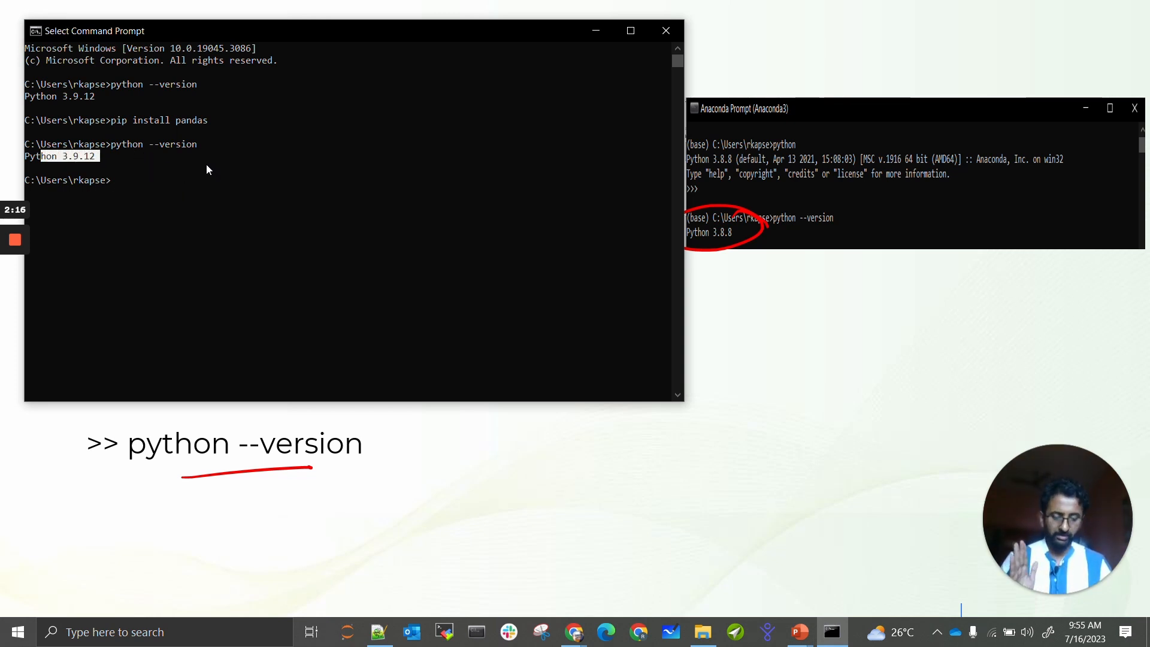
type("python --version")
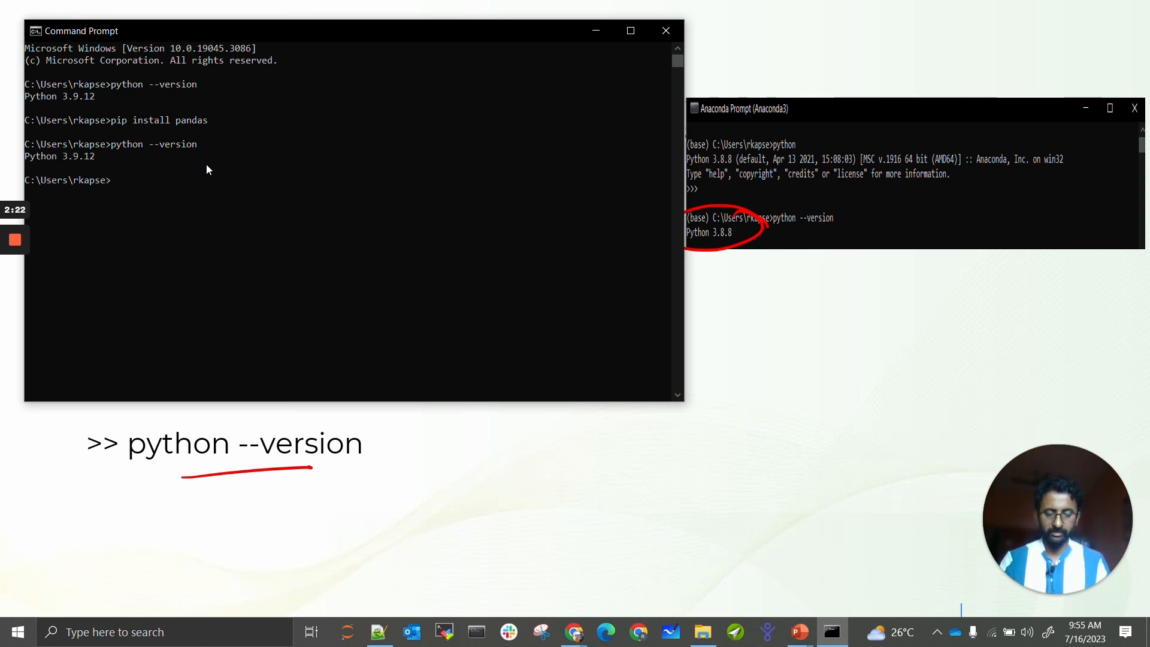
type("pip")
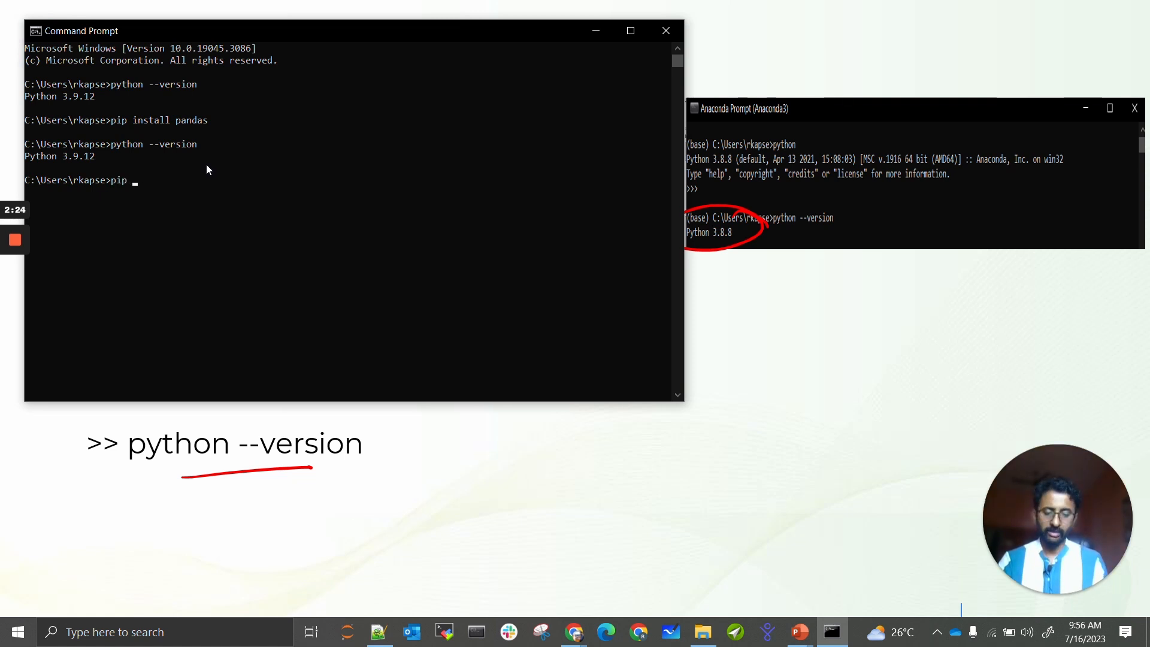
type("install")
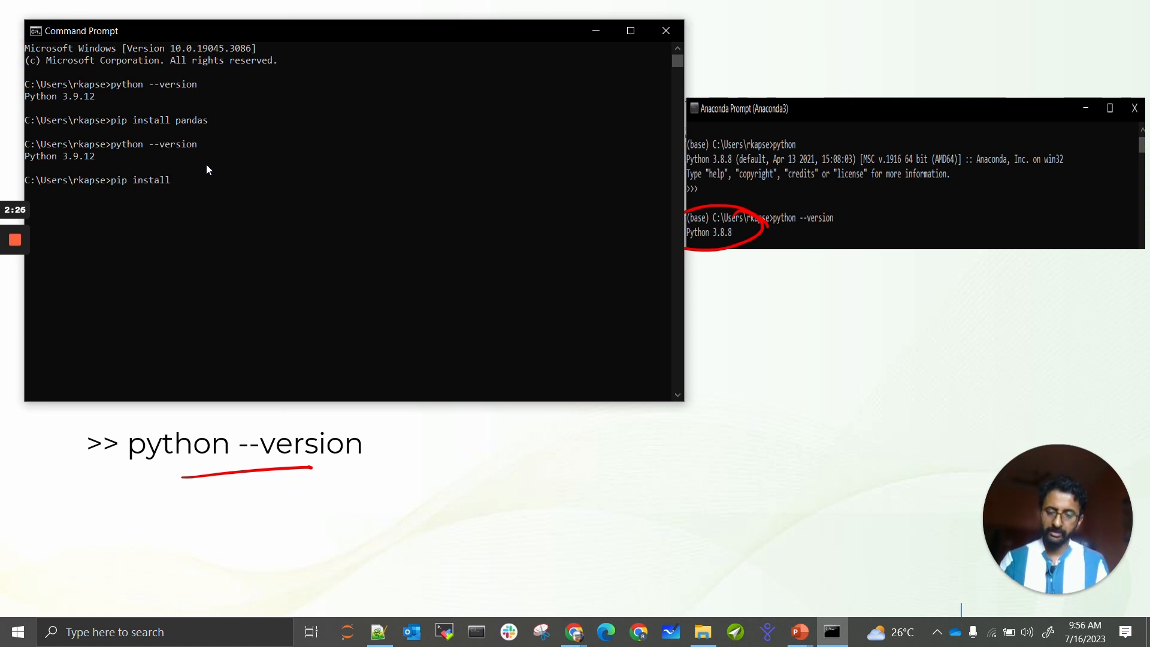
type("math")
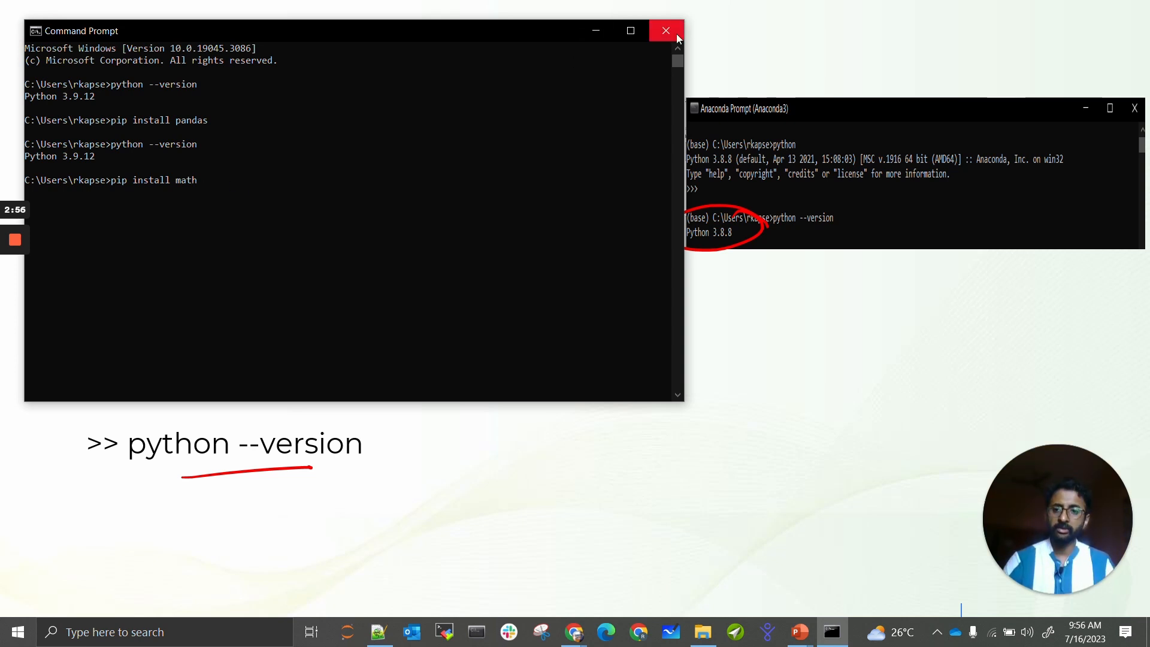
left_click(666, 32)
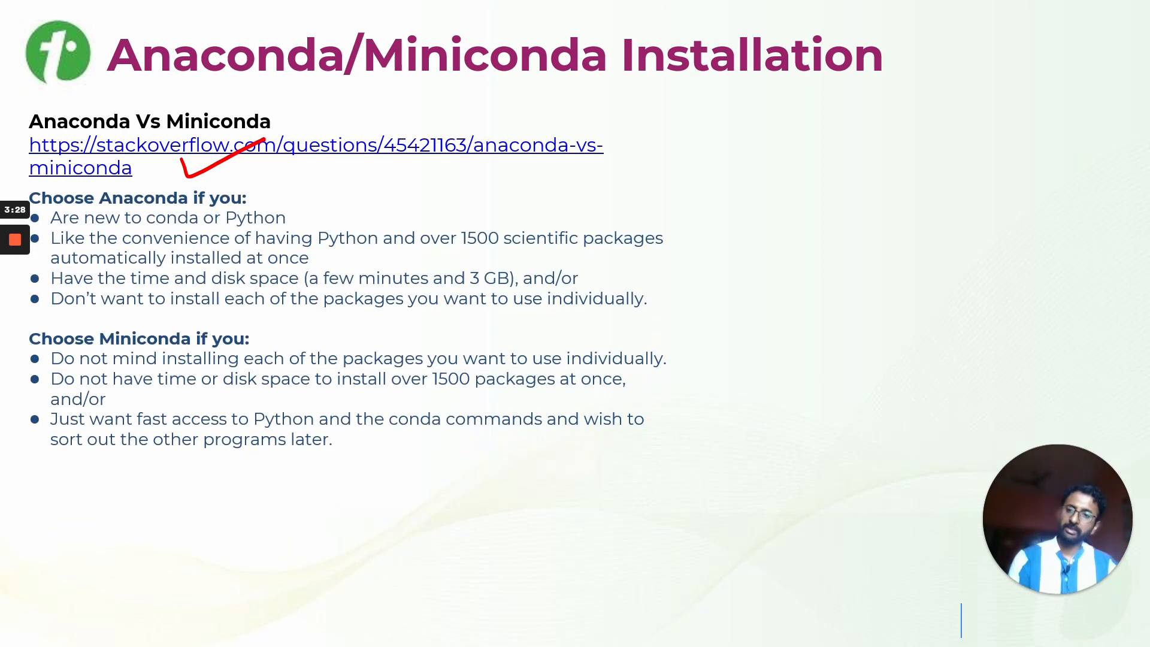
- Underline '3 GB', 'the packages', '1500 scientific packages' and 'convenience' on the Anaconda/Miniconda slide
left_click_drag(436, 287, 517, 286)
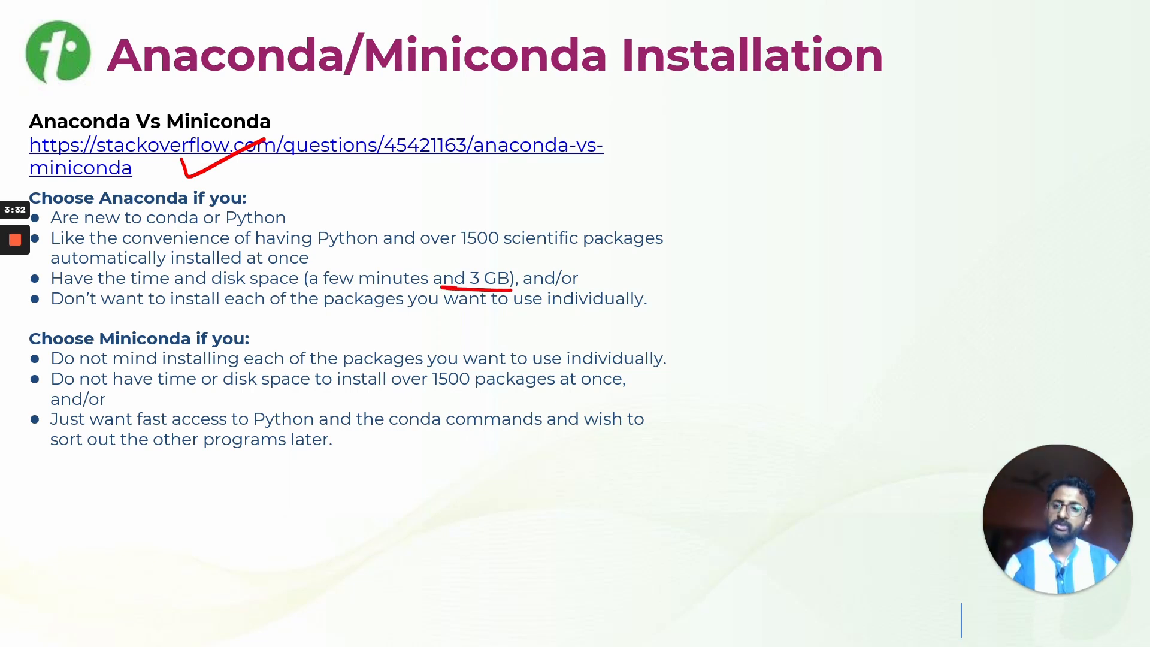
left_click_drag(276, 308, 352, 308)
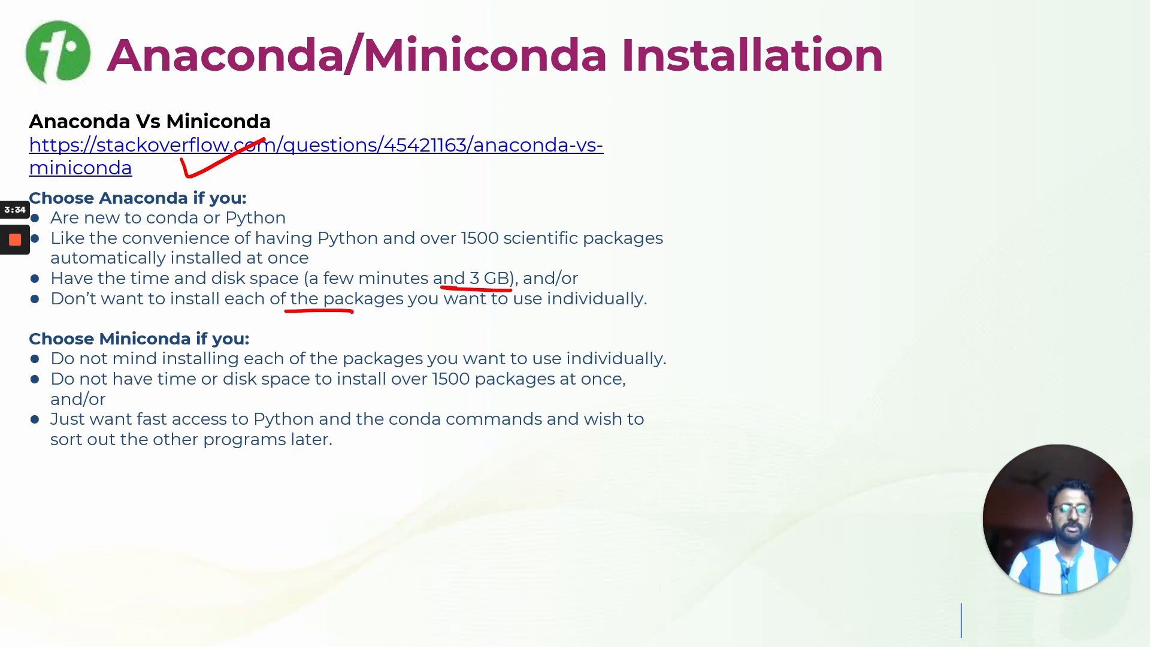
left_click_drag(459, 253, 661, 252)
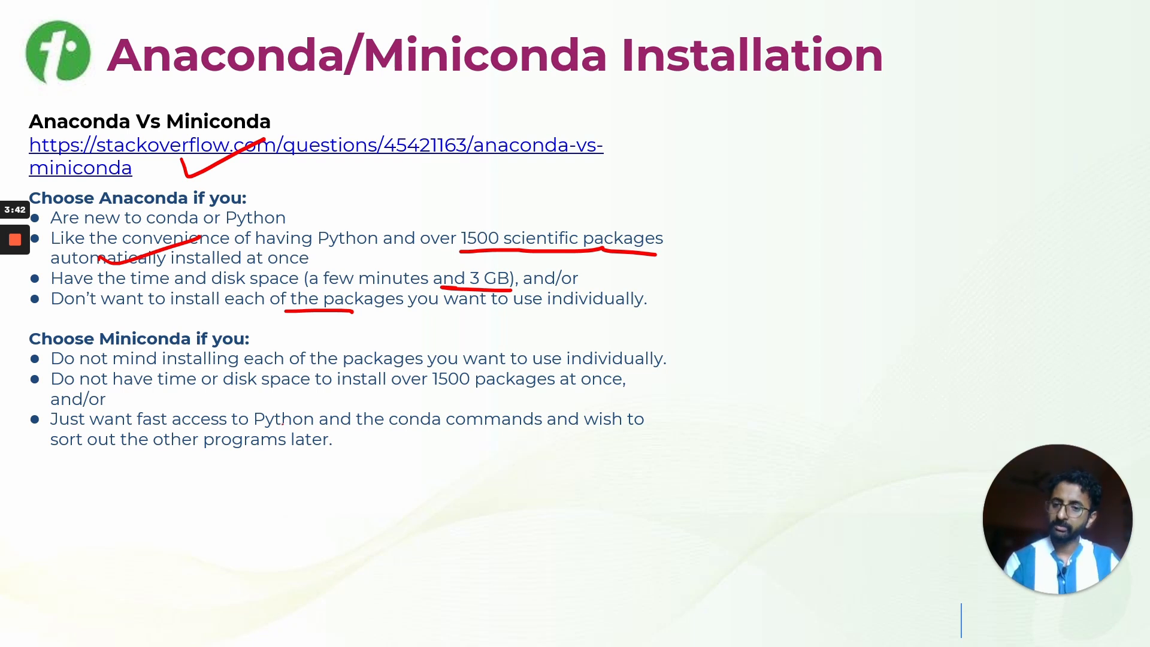
left_click_drag(272, 437, 297, 418)
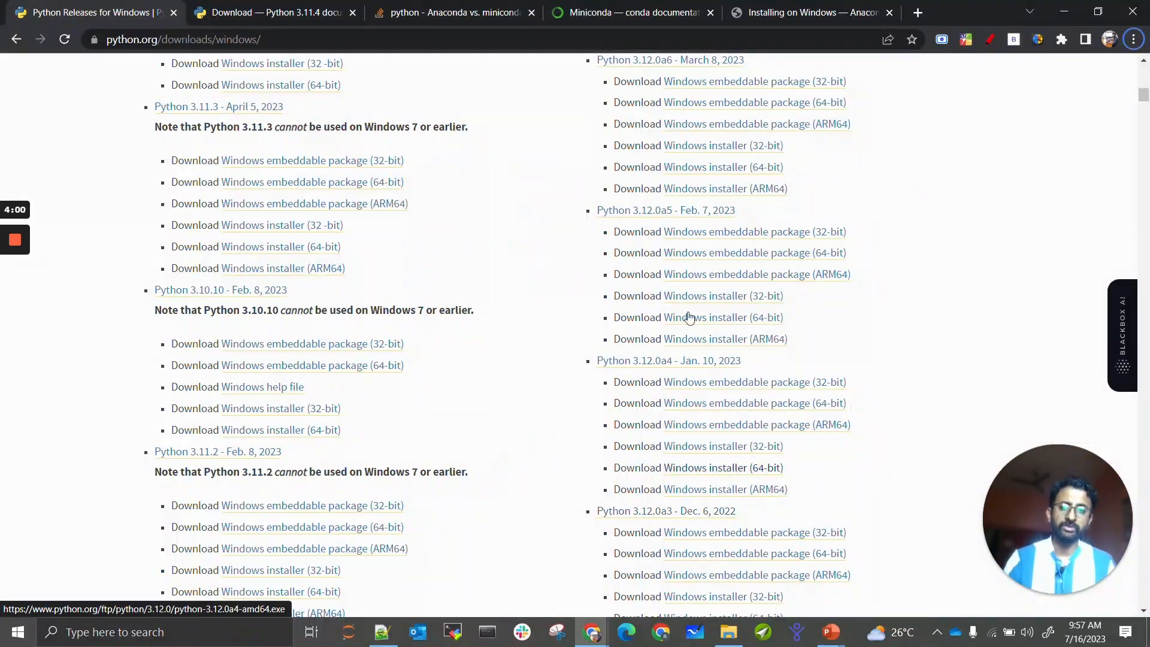
- View the Miniconda Windows installers table, then move to the Anaconda Installing on Windows page
left_click(626, 12)
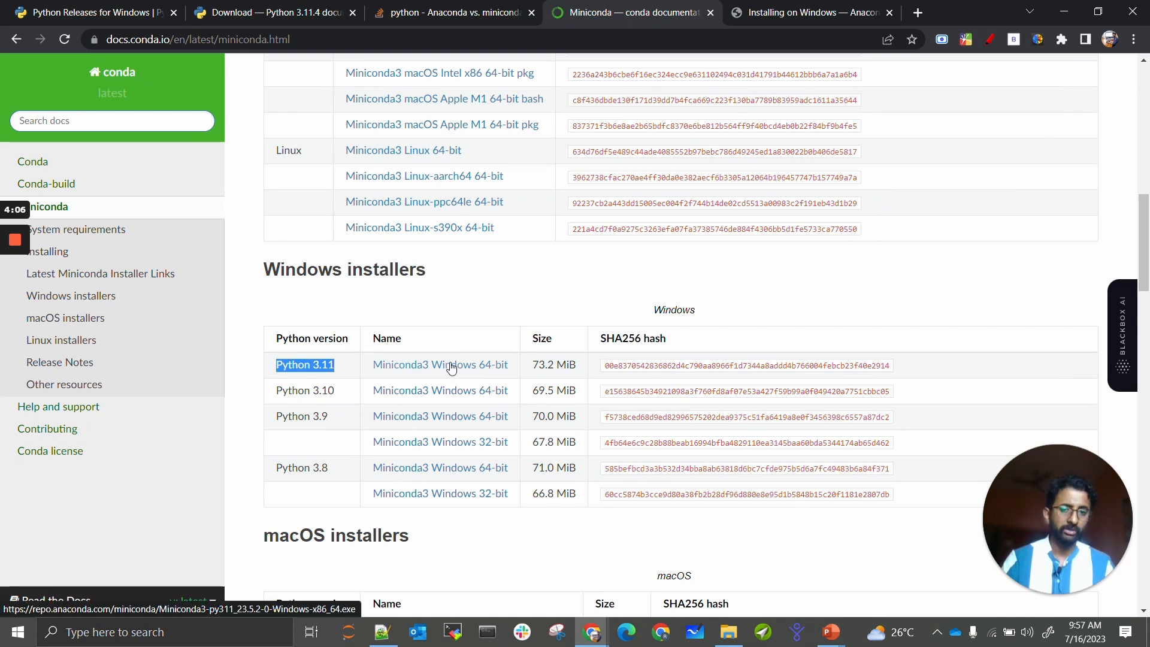
mouse_move(466, 372)
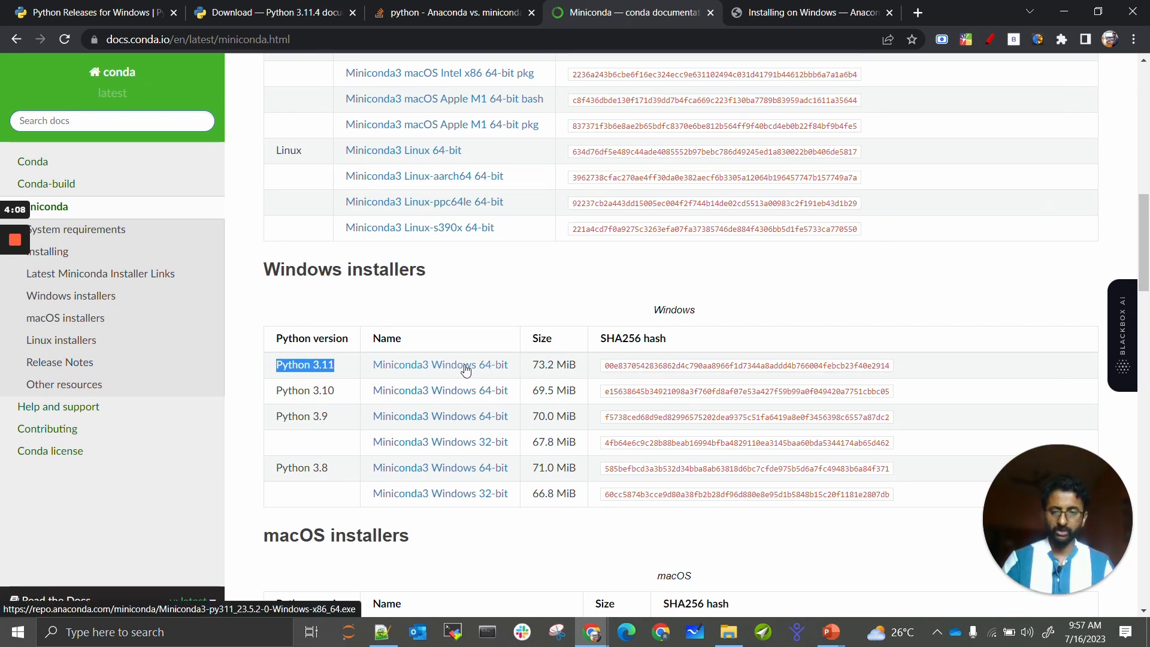
left_click(815, 12)
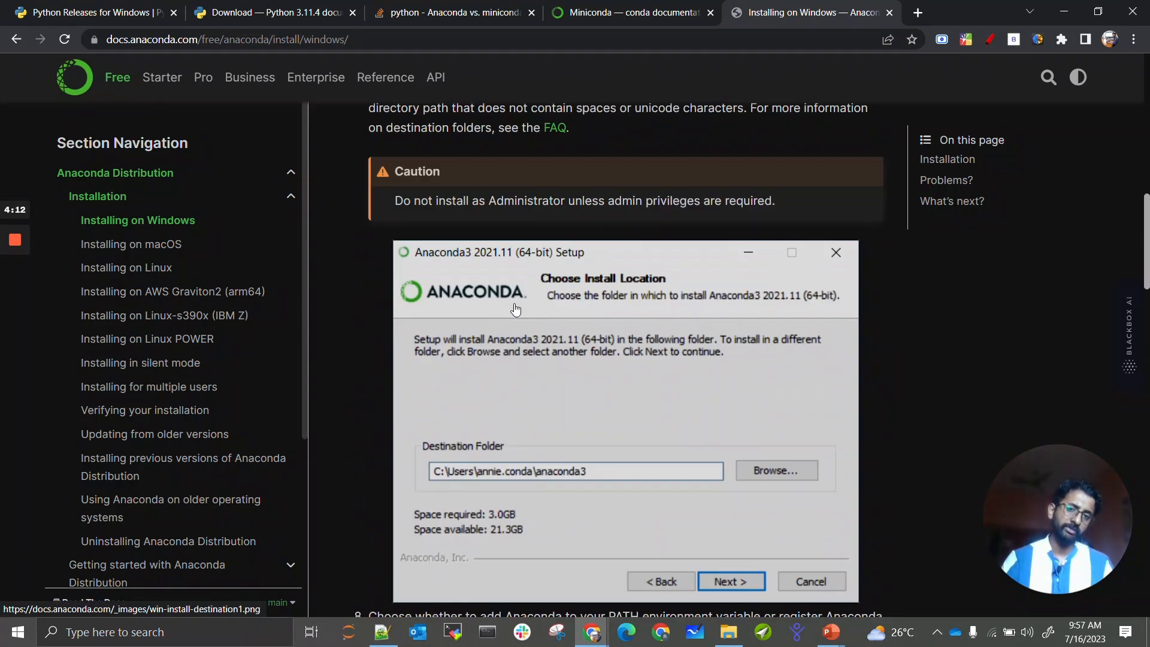
- Scroll through the Anaconda Installing on Windows guide down to the Finish and verify-installation steps
scroll("down", 3)
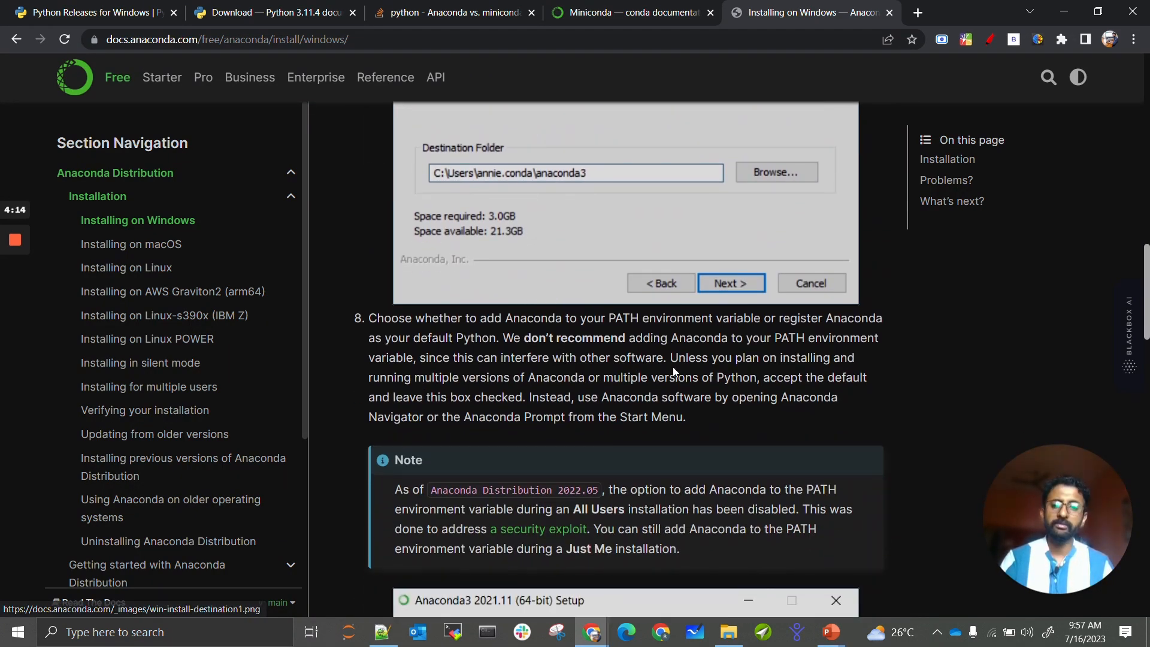
scroll("down", 3)
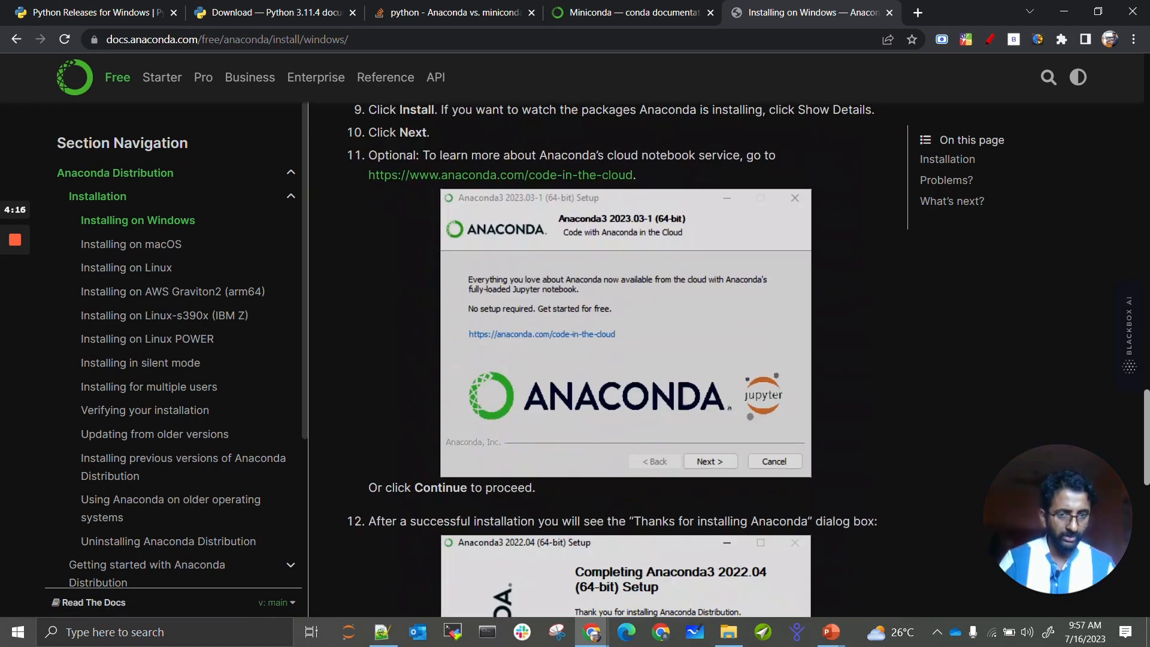
scroll("down", 3)
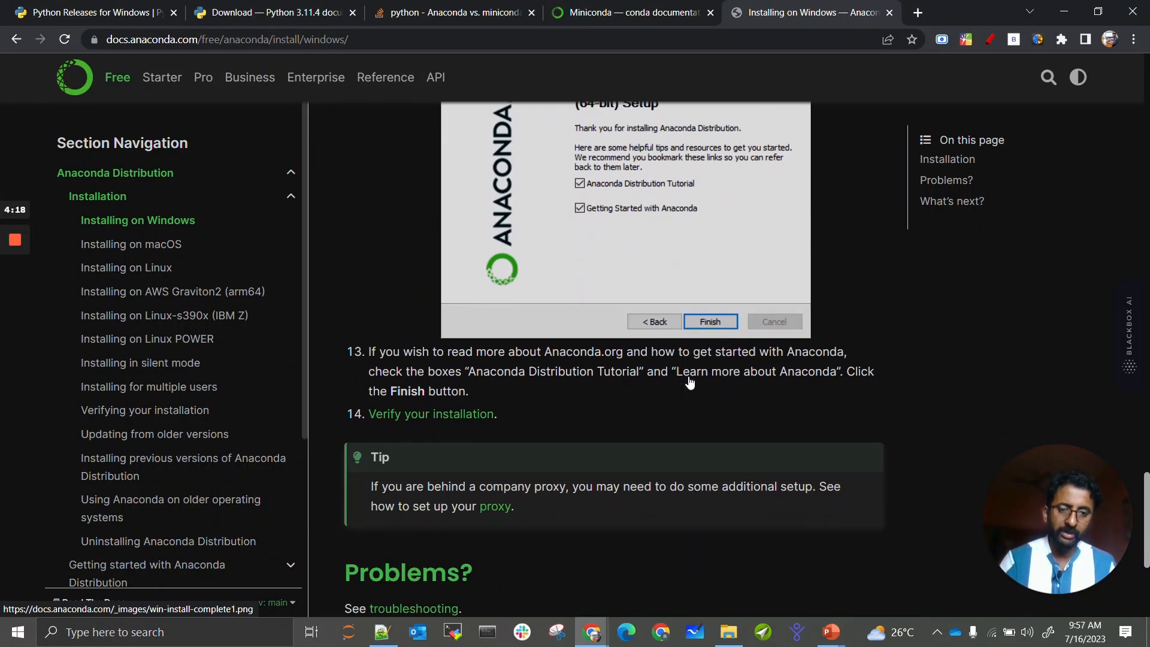